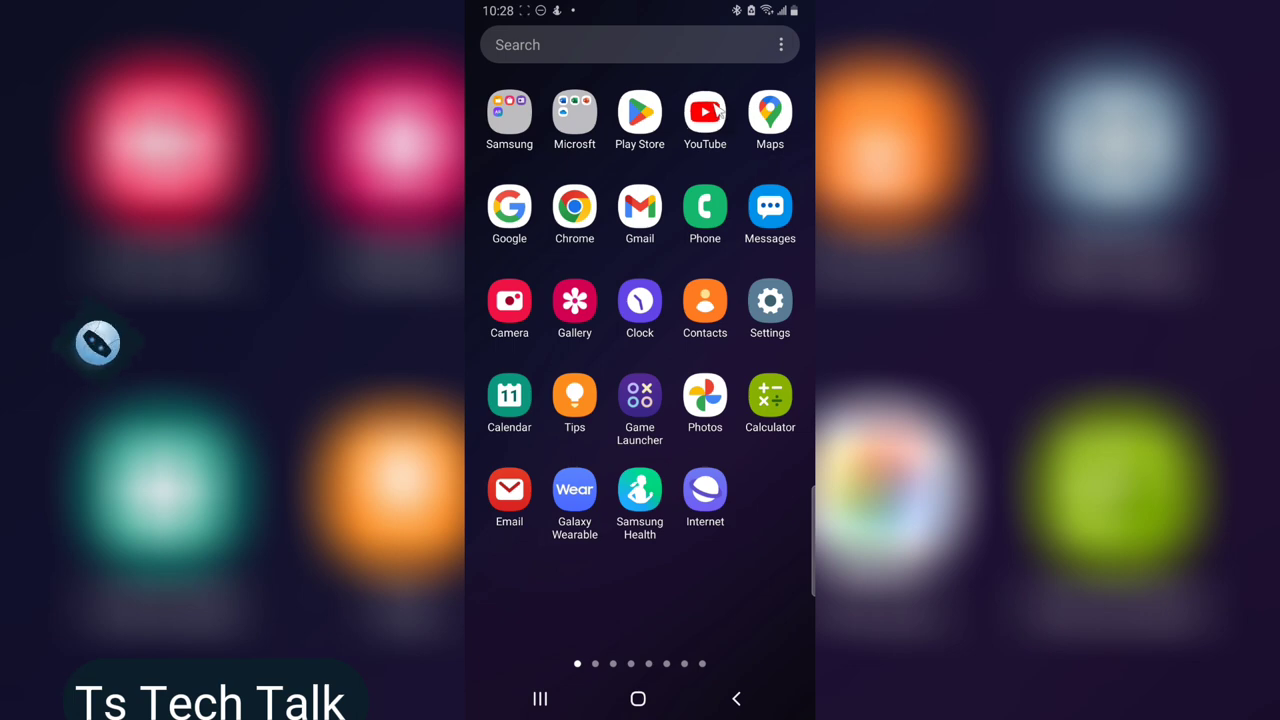
Launch YouTube and start creating a new Short from the Create menu
click(704, 112)
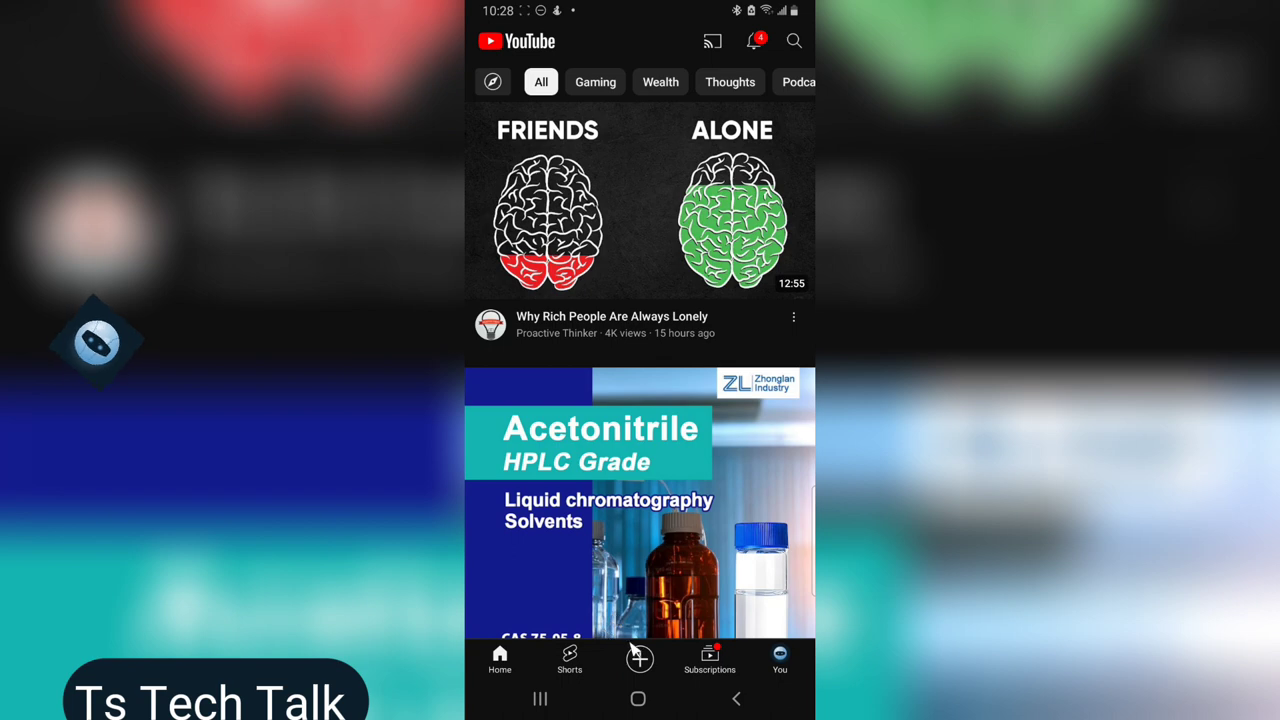
click(640, 656)
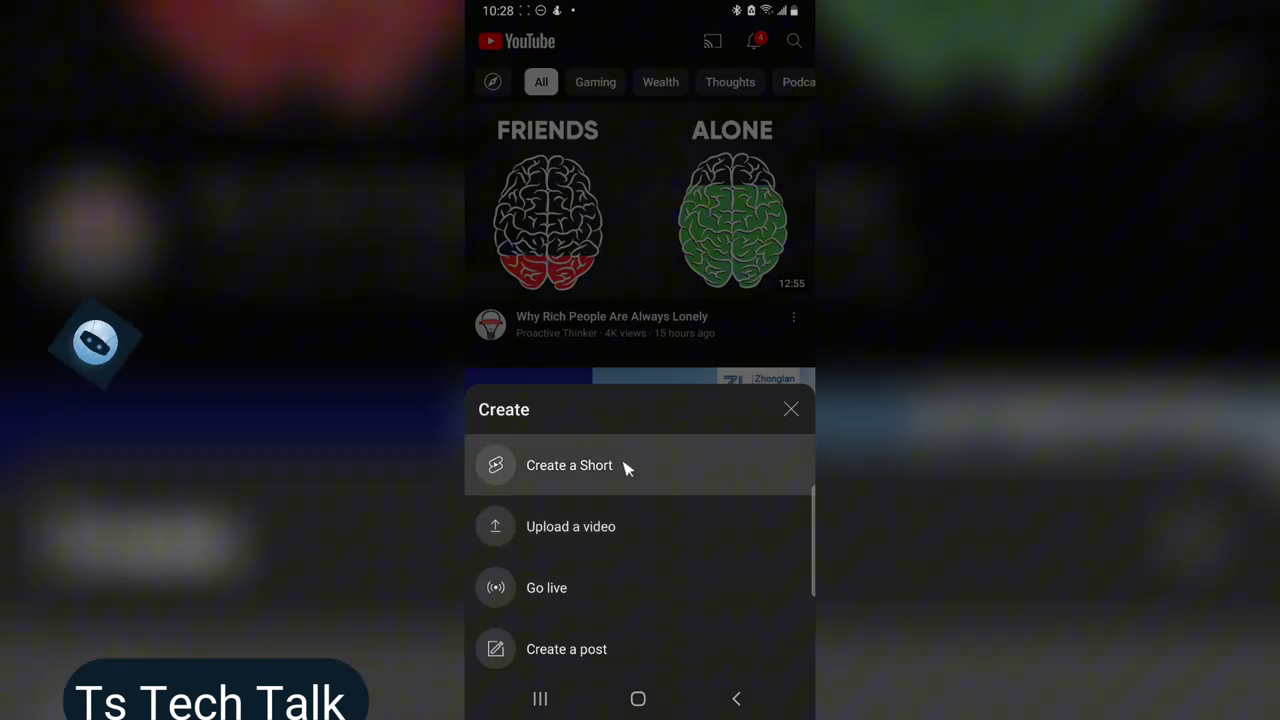
click(568, 464)
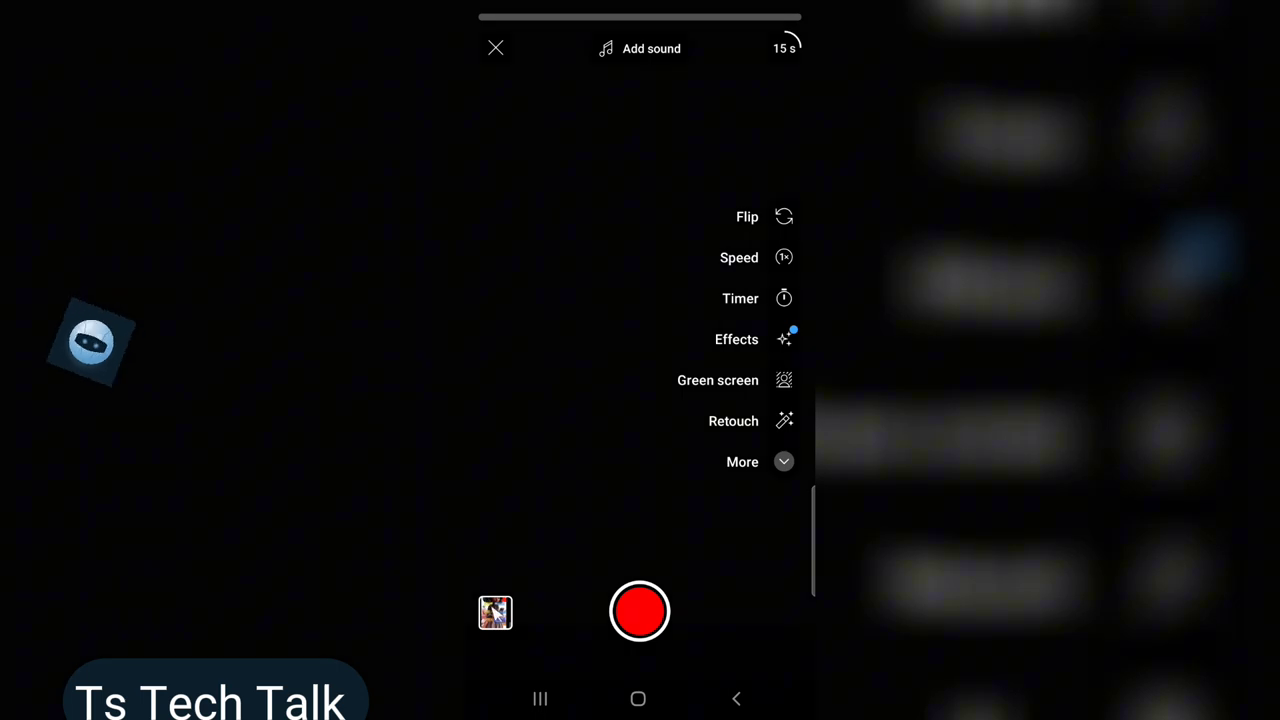
Add the 21-second Top Ai Alternatives gallery video as the Short's footage, trimmed
click(496, 612)
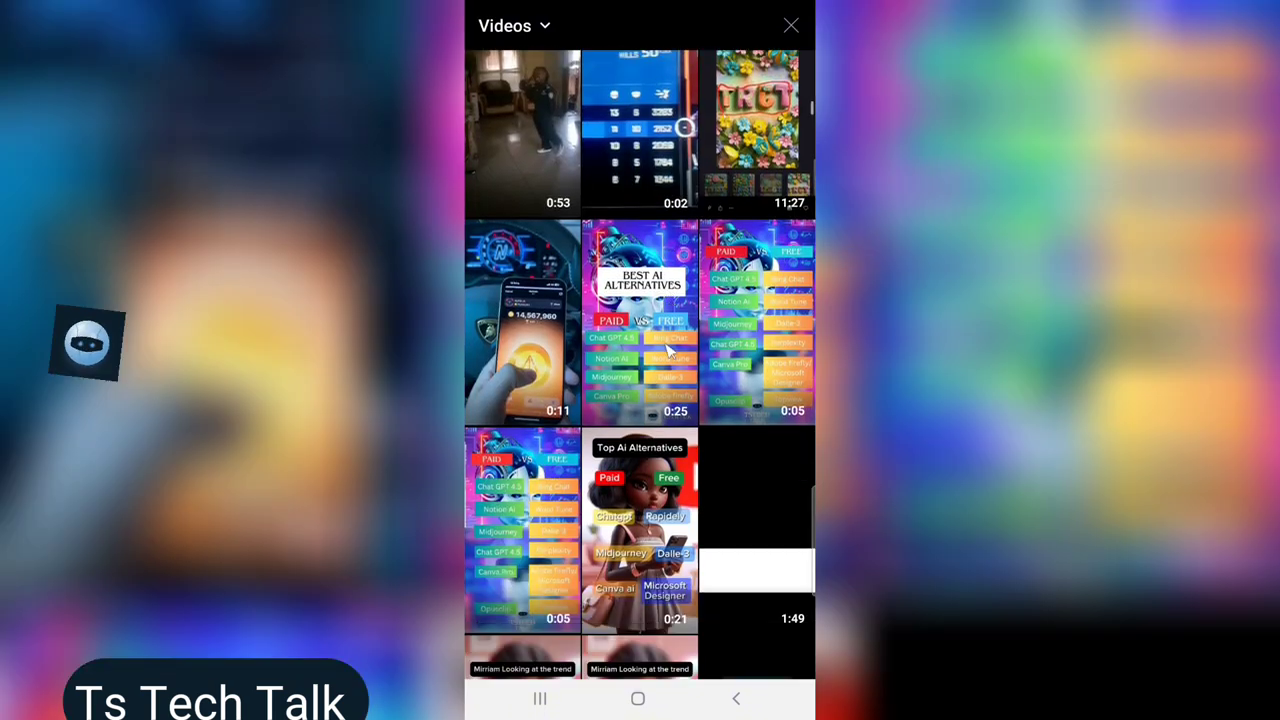
click(640, 530)
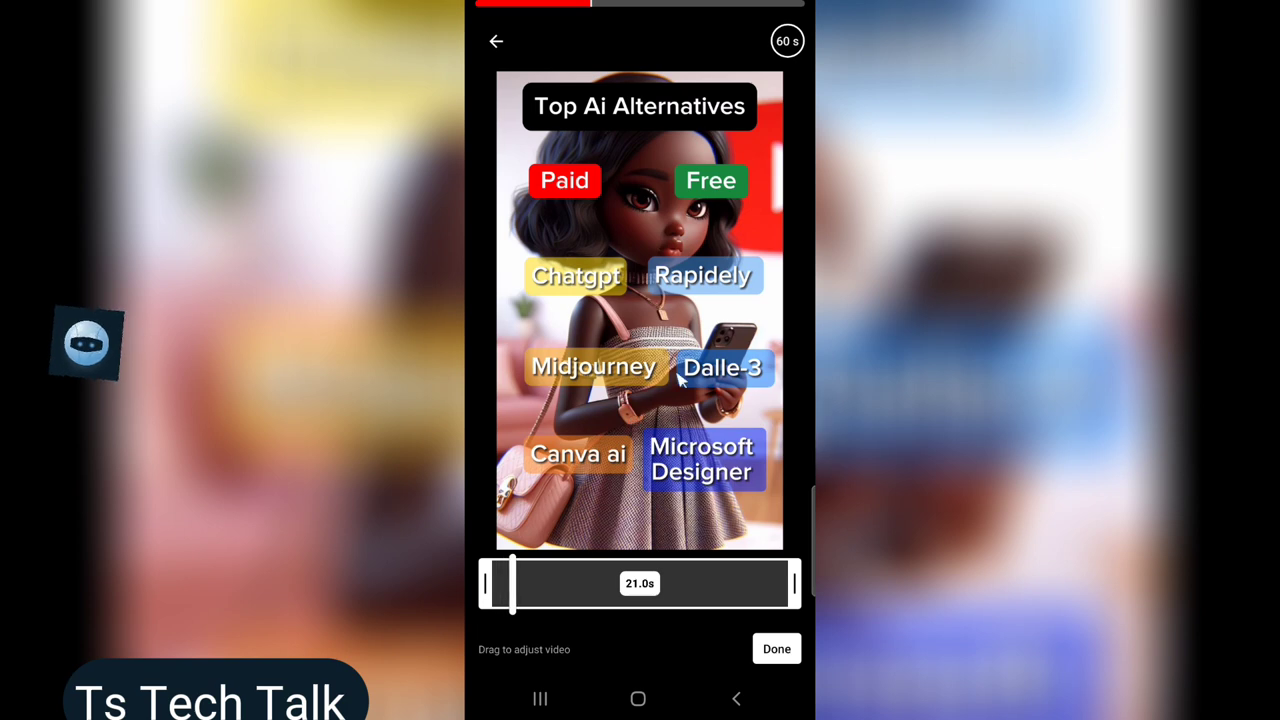
drag(510, 584, 528, 584)
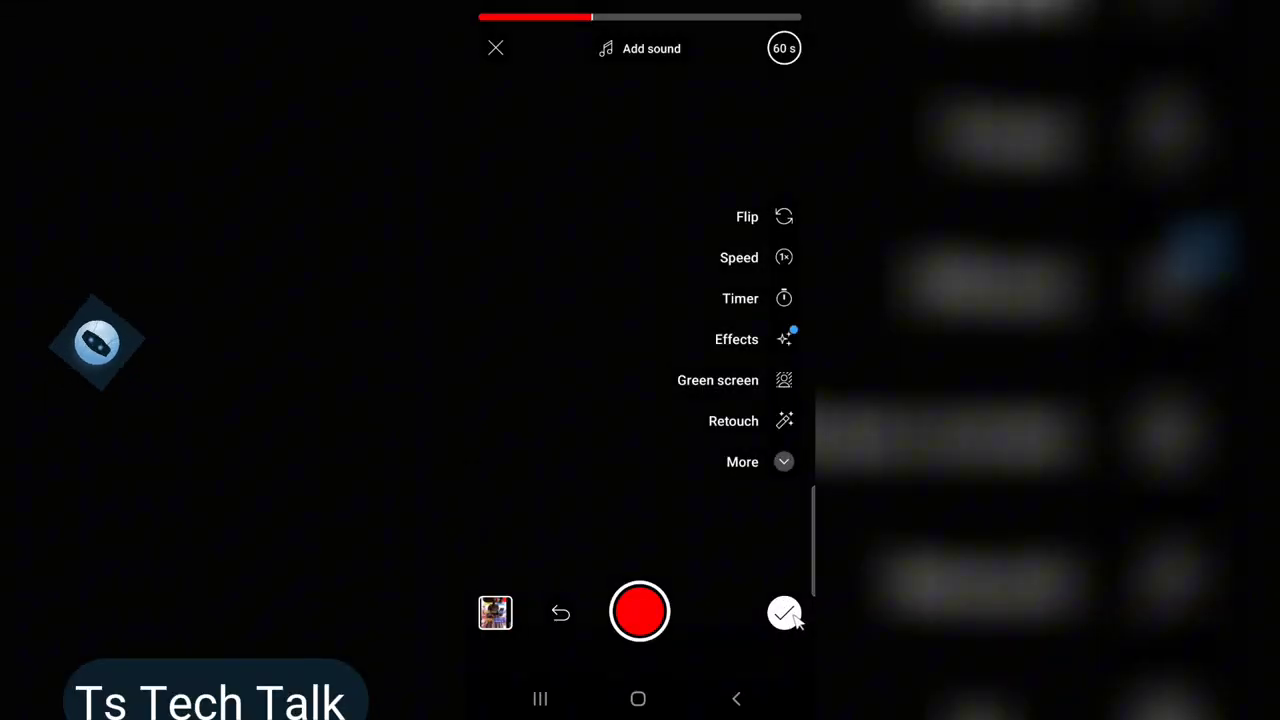
click(784, 612)
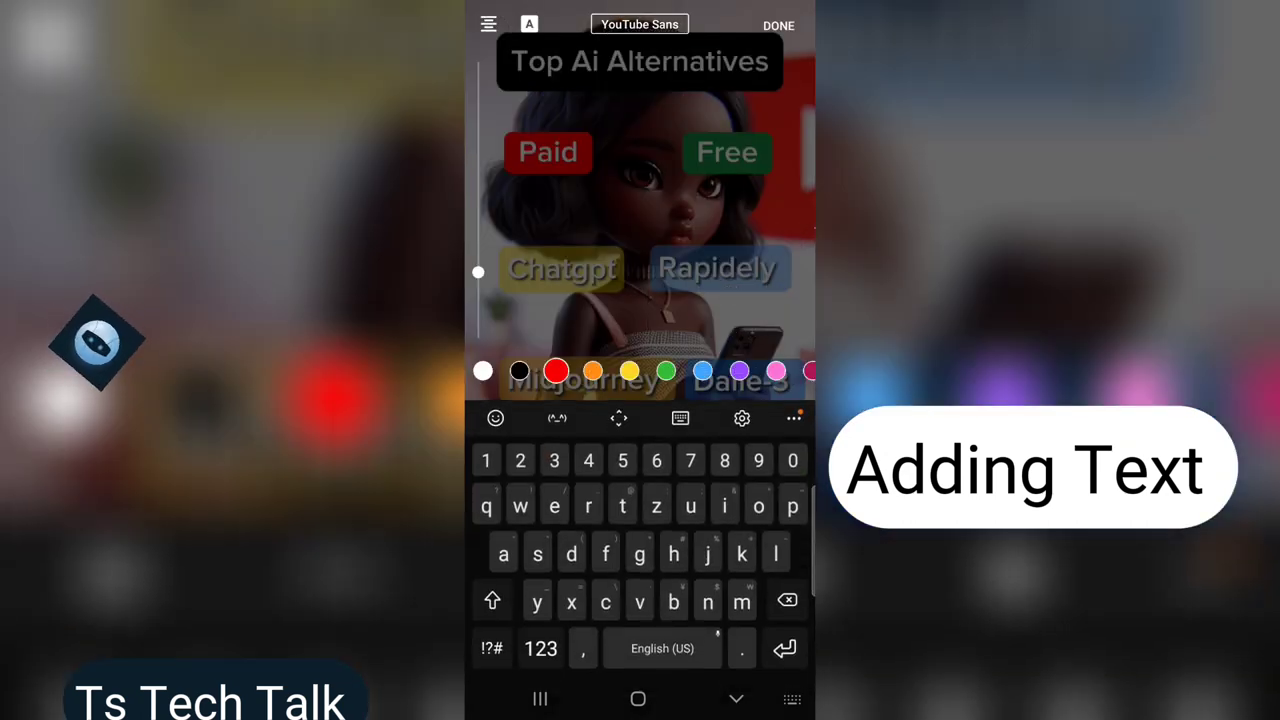
Add a red 'Watch full video here>' text overlay near the bottom and continue to details
click(492, 600)
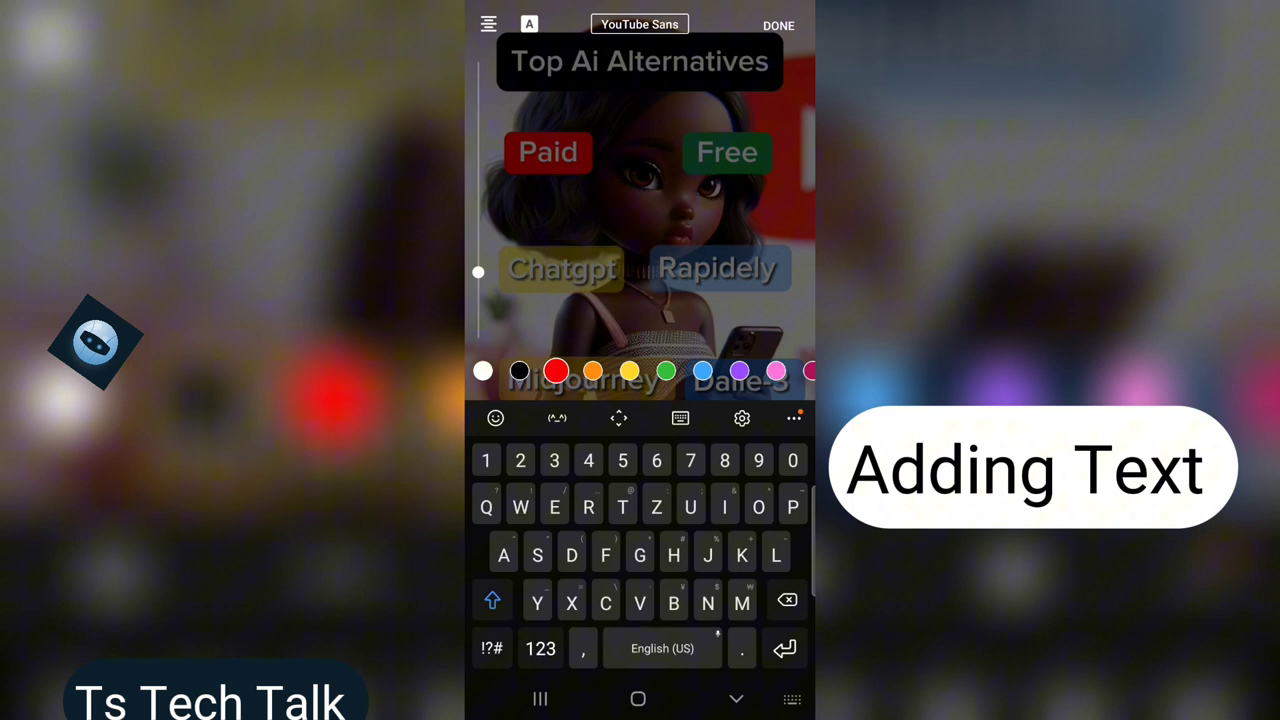
text(Wat)
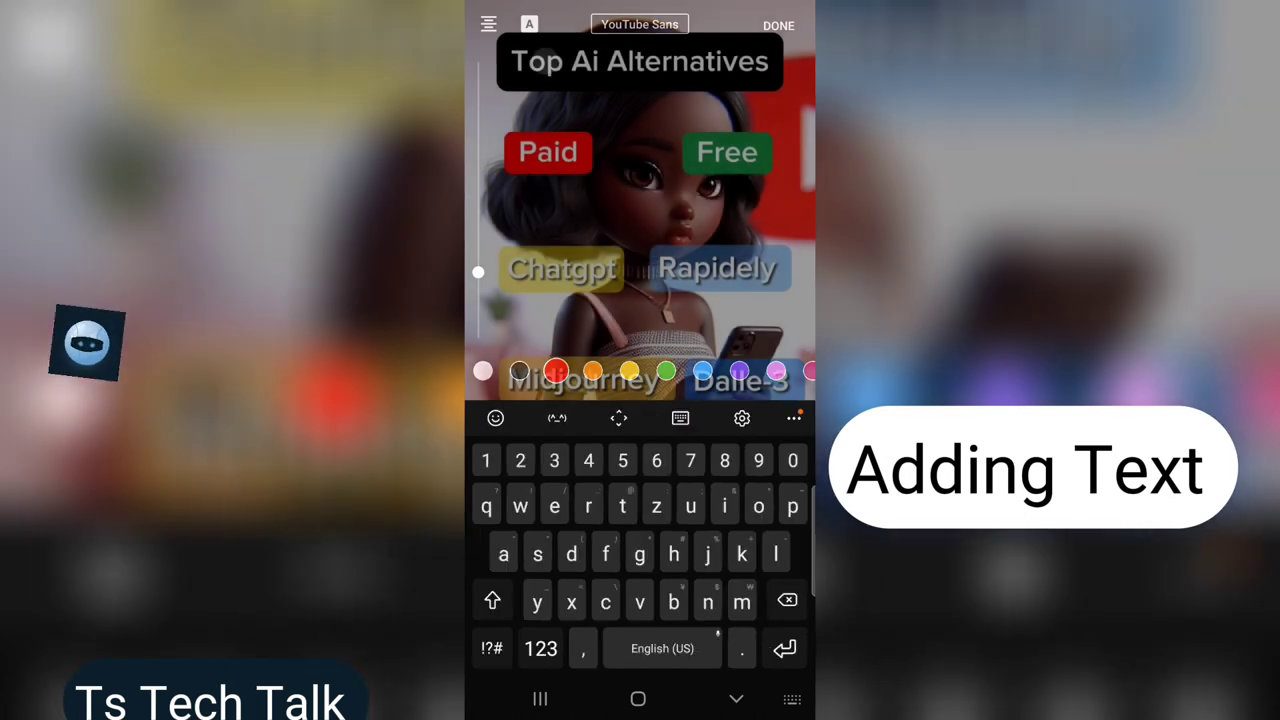
click(778, 24)
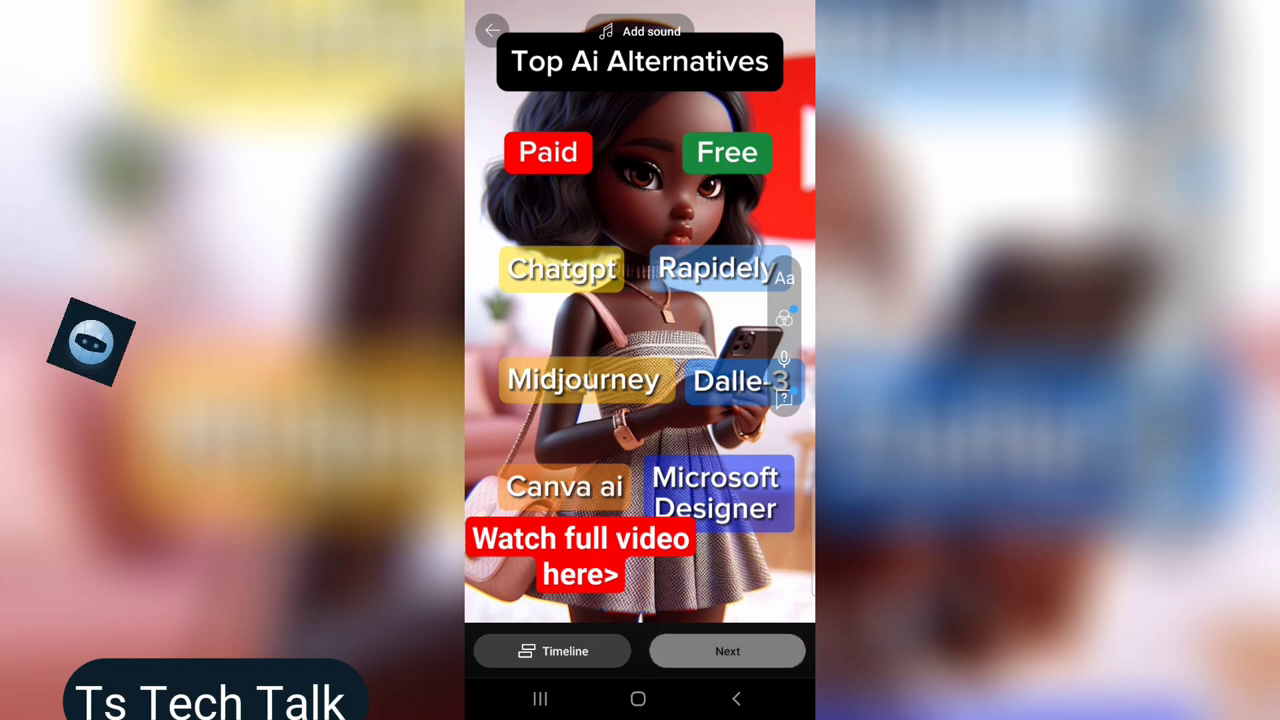
click(728, 652)
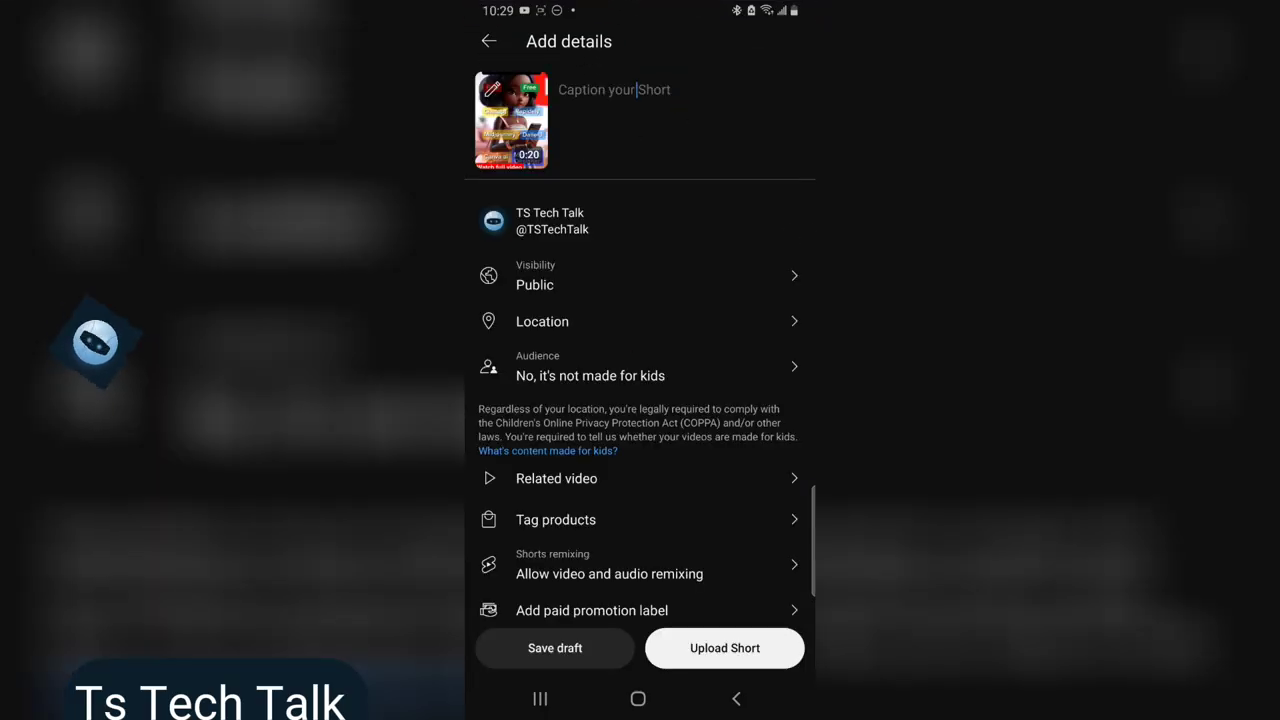
Title the Short 'Ai Tools Alternative' in the caption field
click(614, 88)
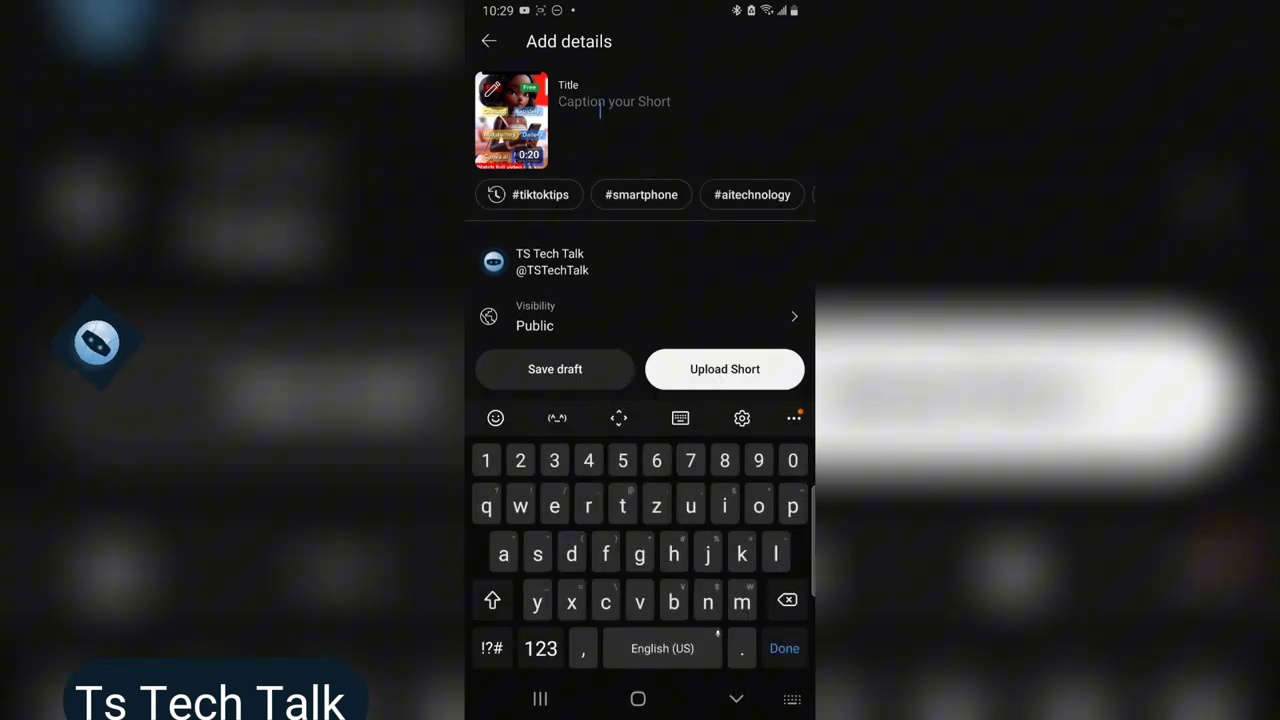
text(Ai Tools)
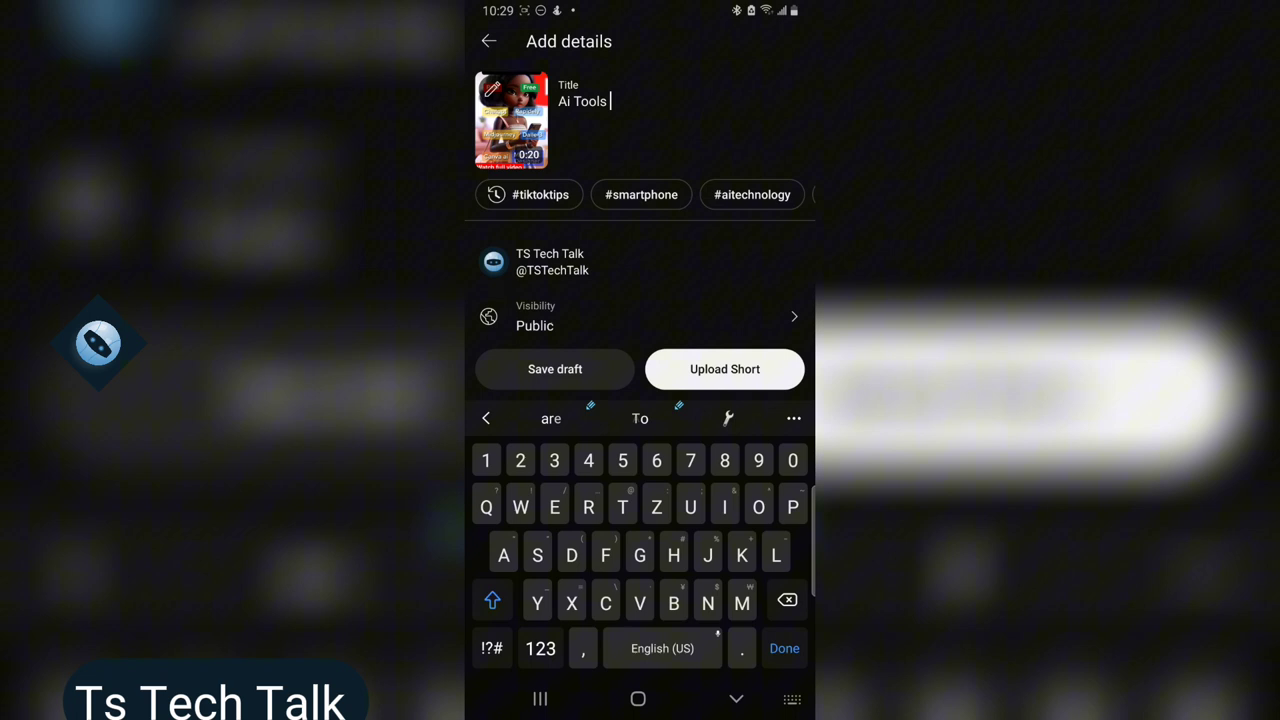
text(Alternative)
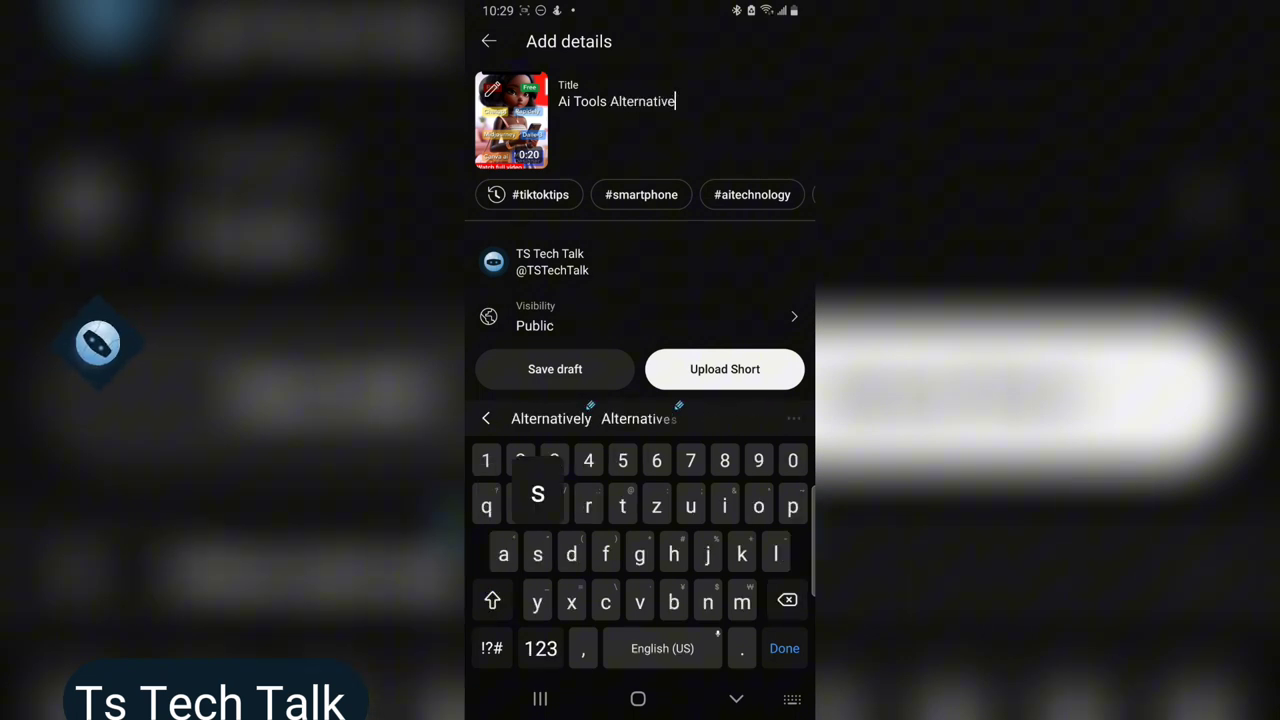
scroll(down, 3)
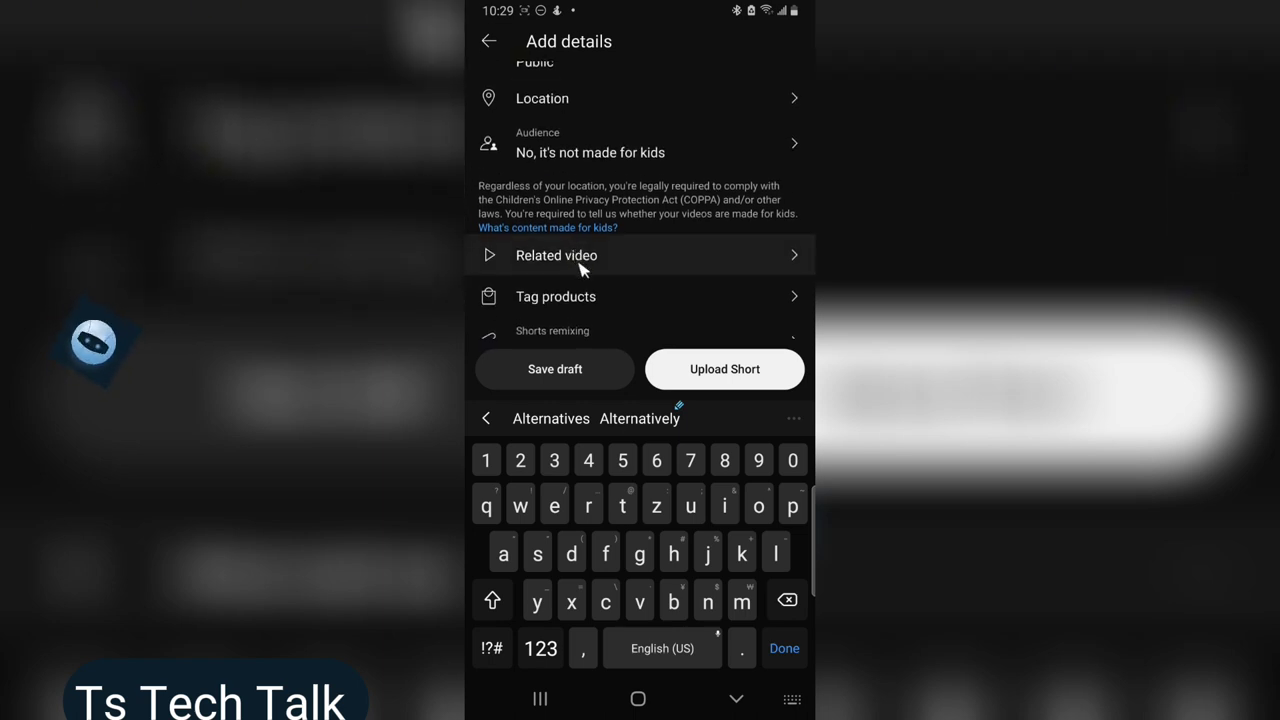
Link 'Best Ai Alternatives from Paid Ai Tools' as the Short's related video
click(556, 256)
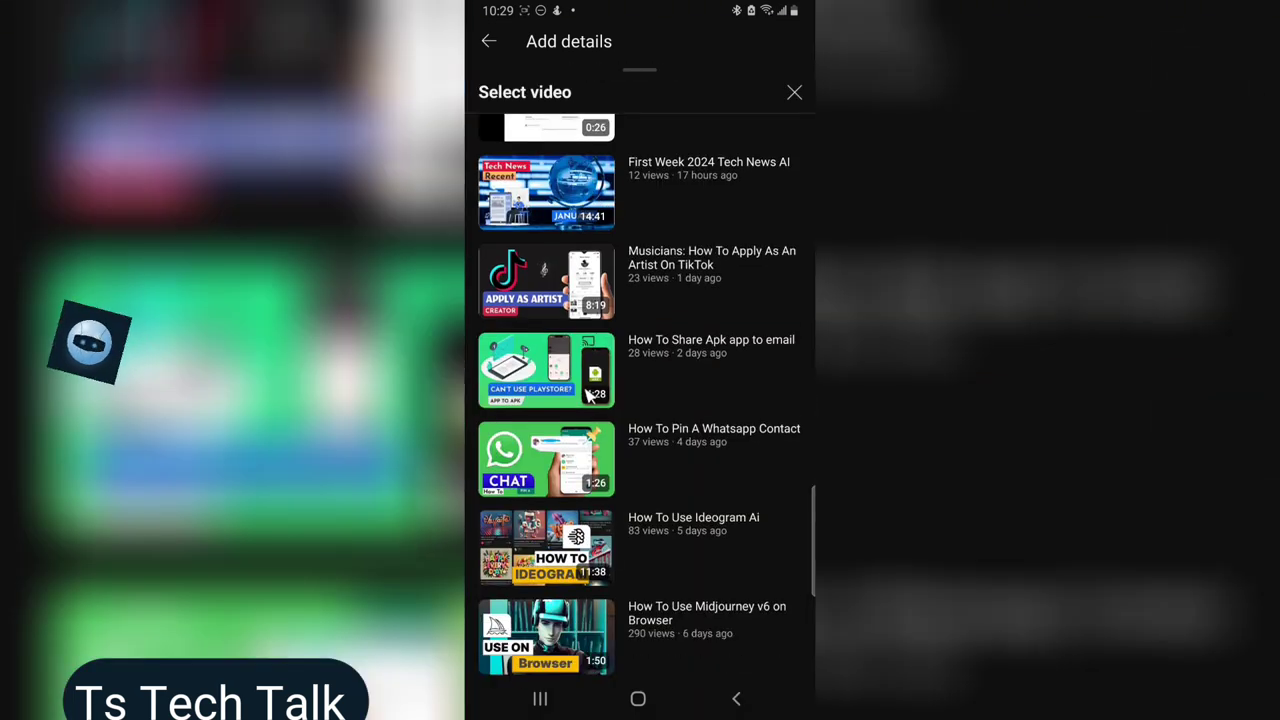
scroll(down, 3)
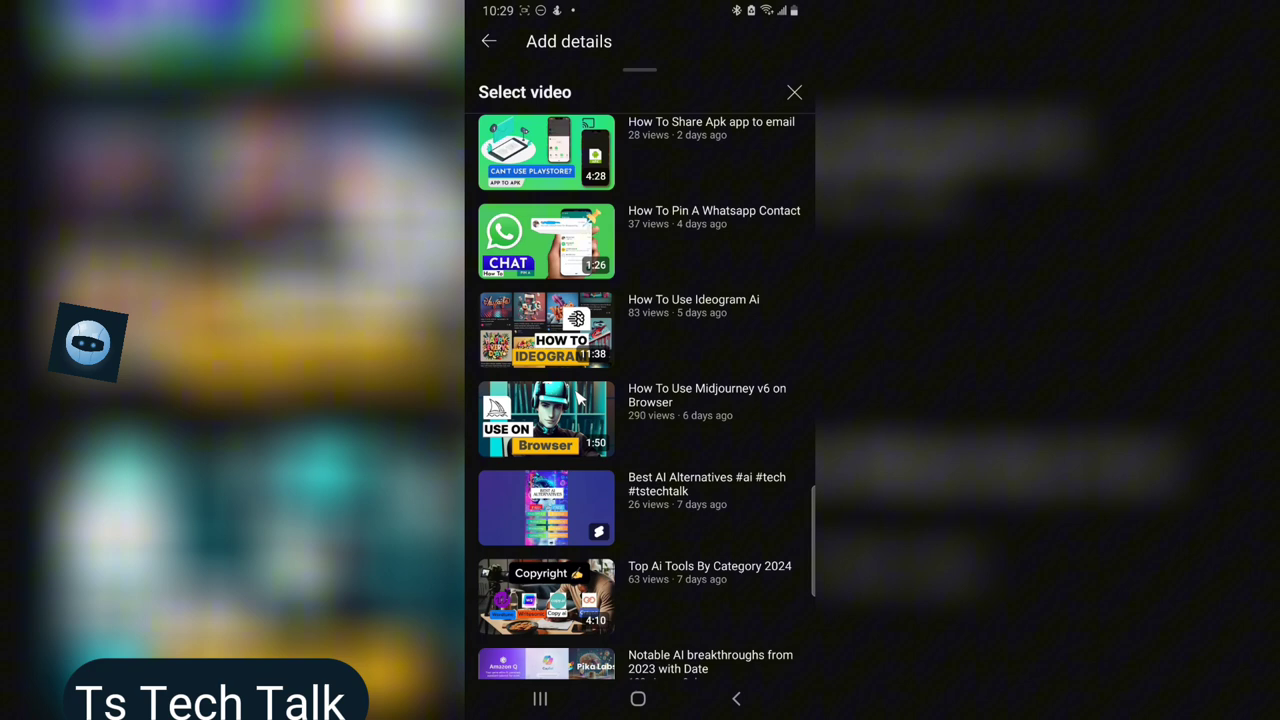
scroll(down, 3)
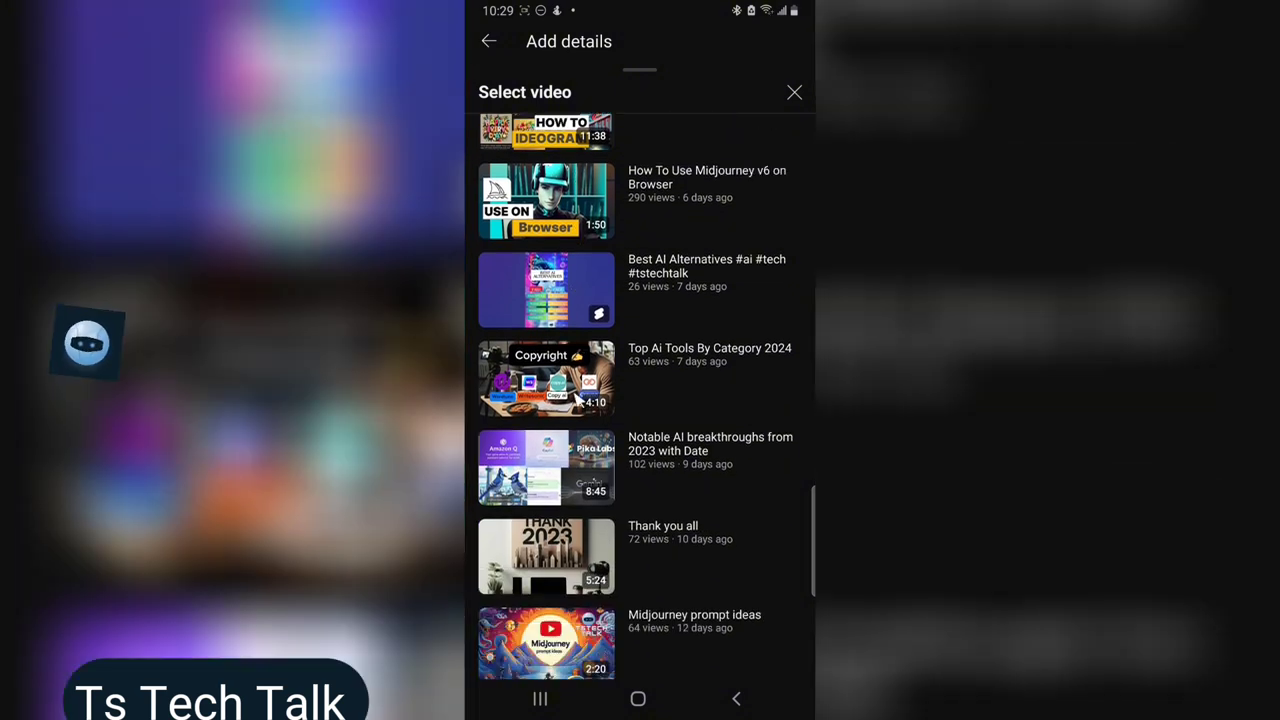
scroll(down, 3)
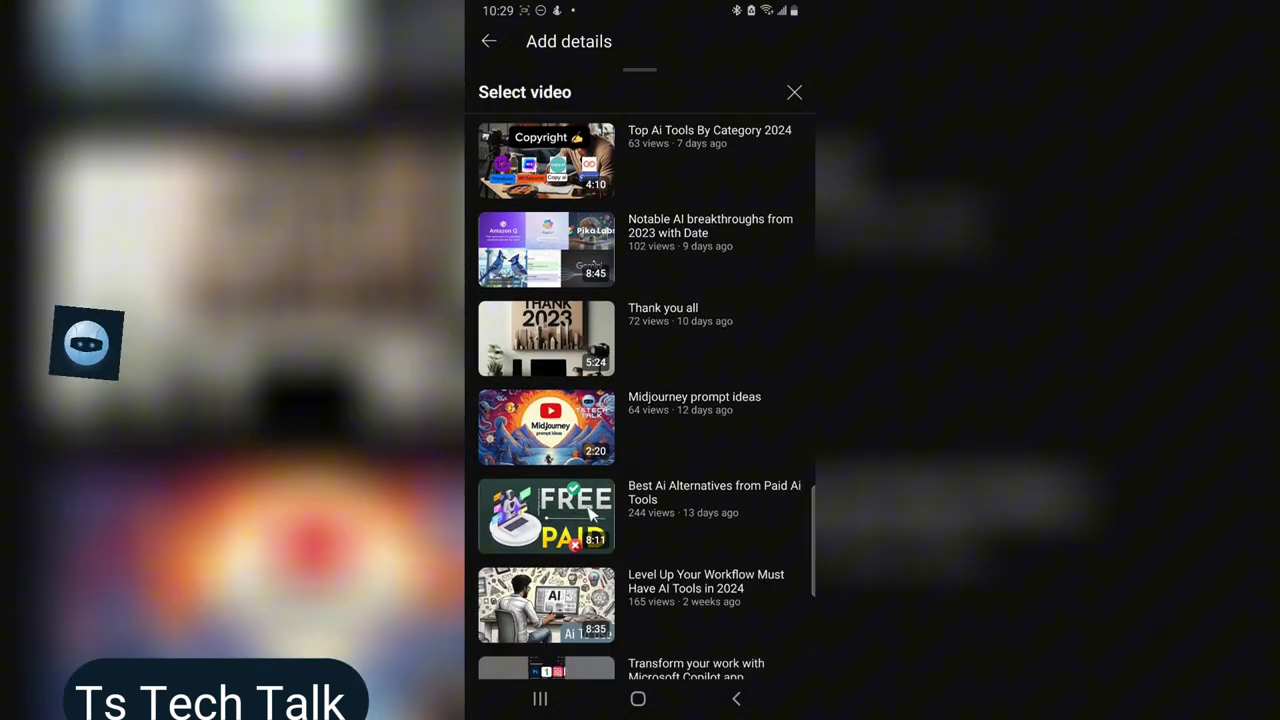
click(546, 516)
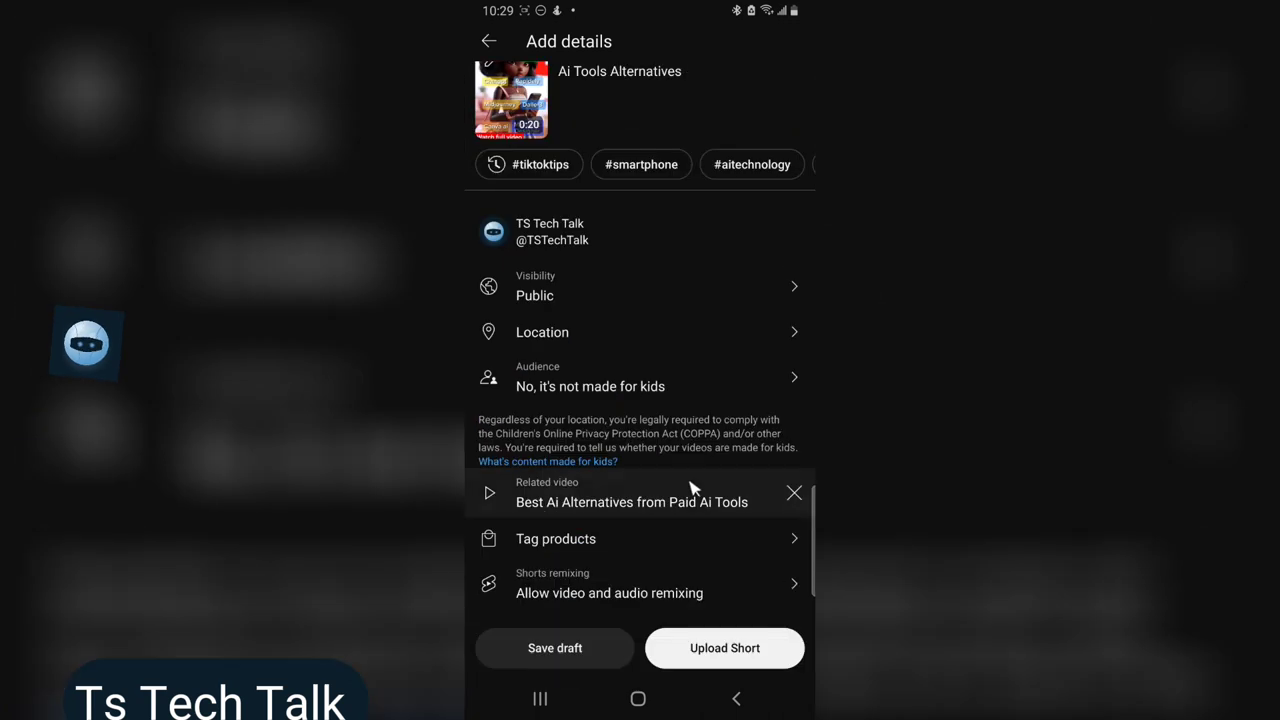
mouse_move(584, 210)
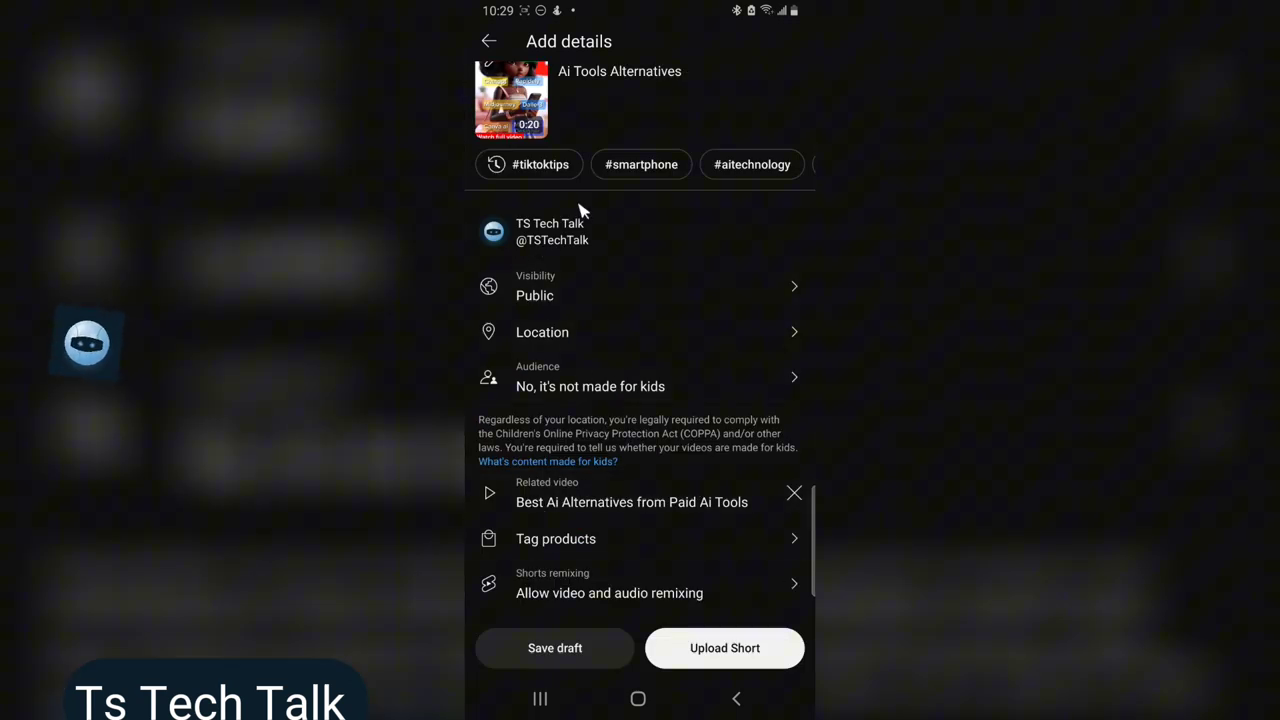
mouse_move(624, 244)
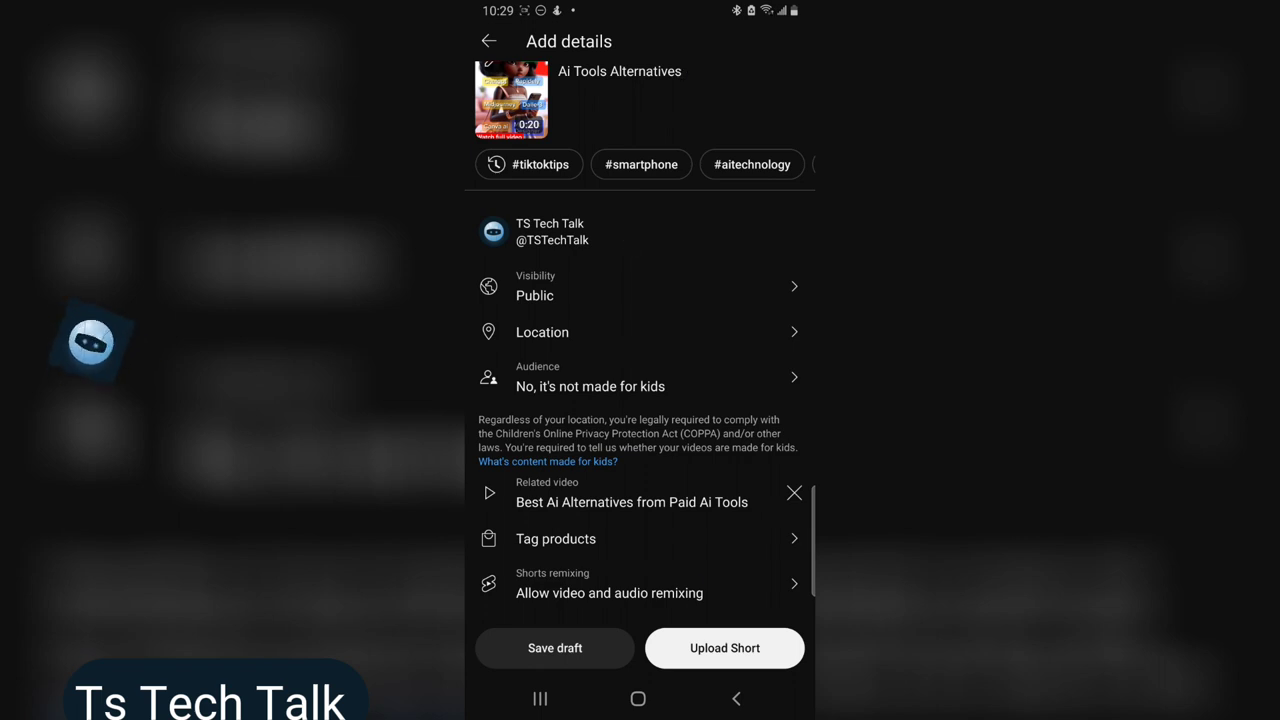
click(620, 72)
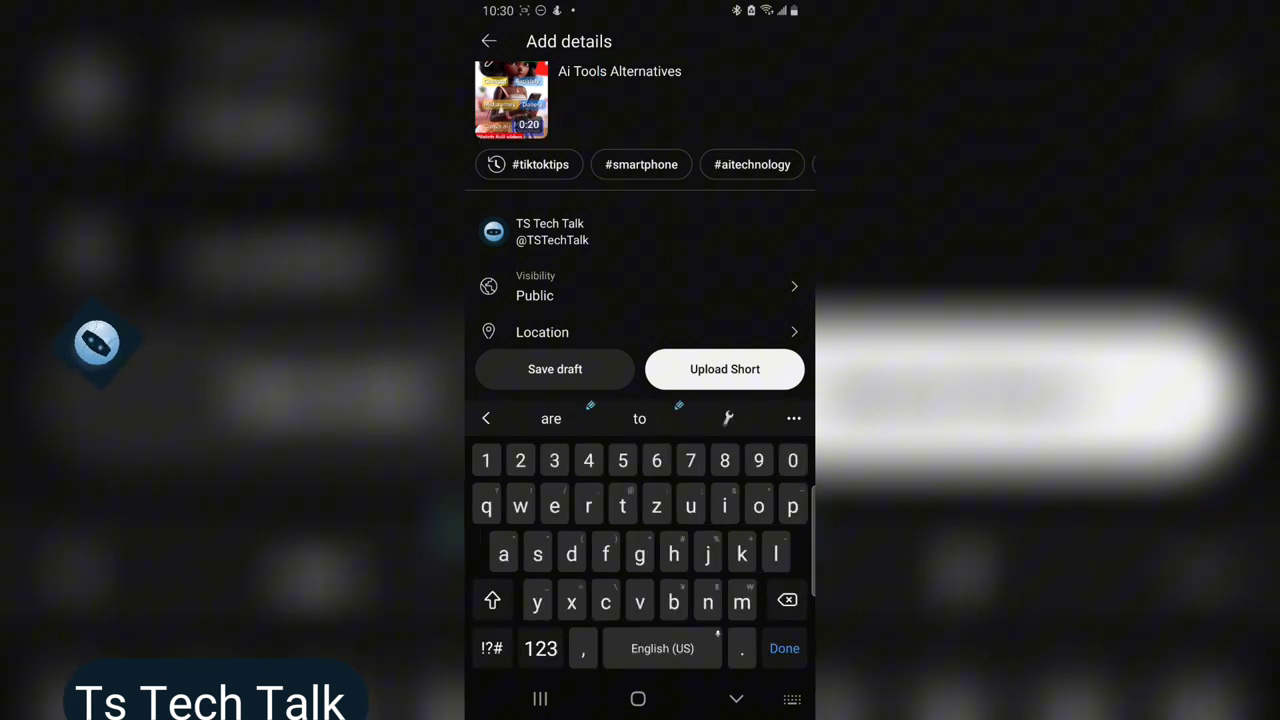
Append the #ai hashtag to the caption and upload the Short
click(540, 648)
text( #ai)
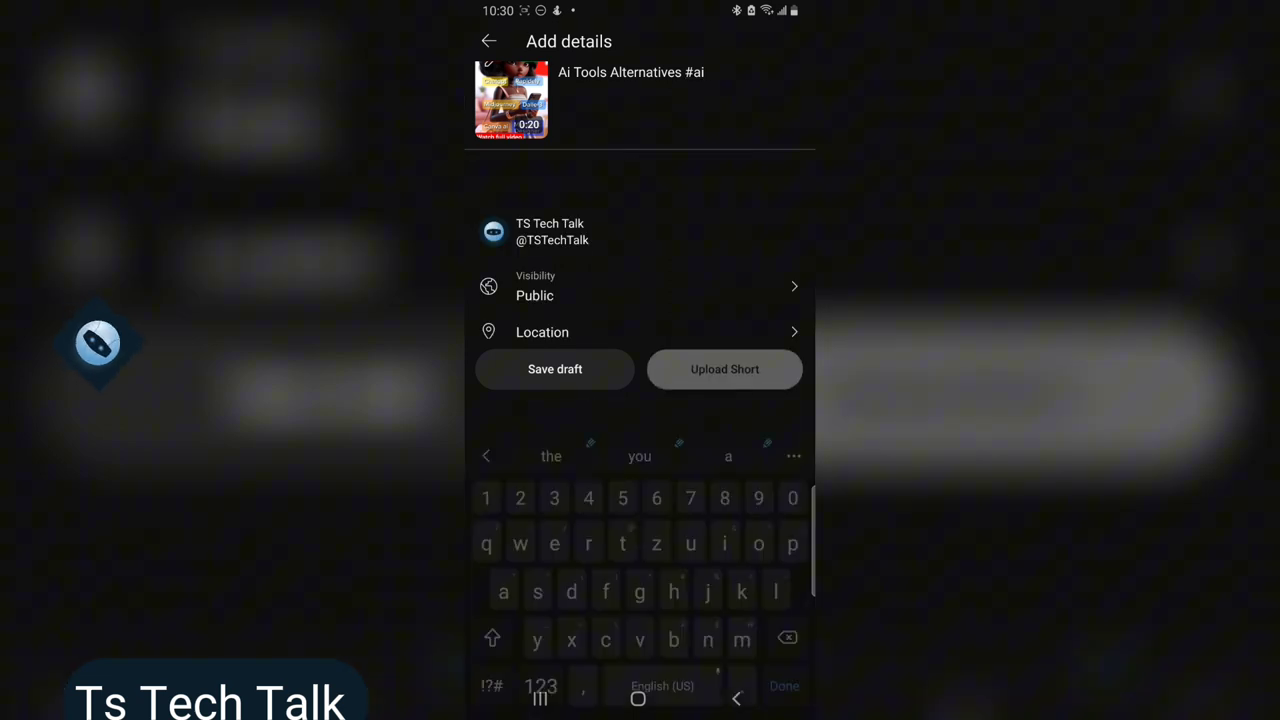
click(724, 368)
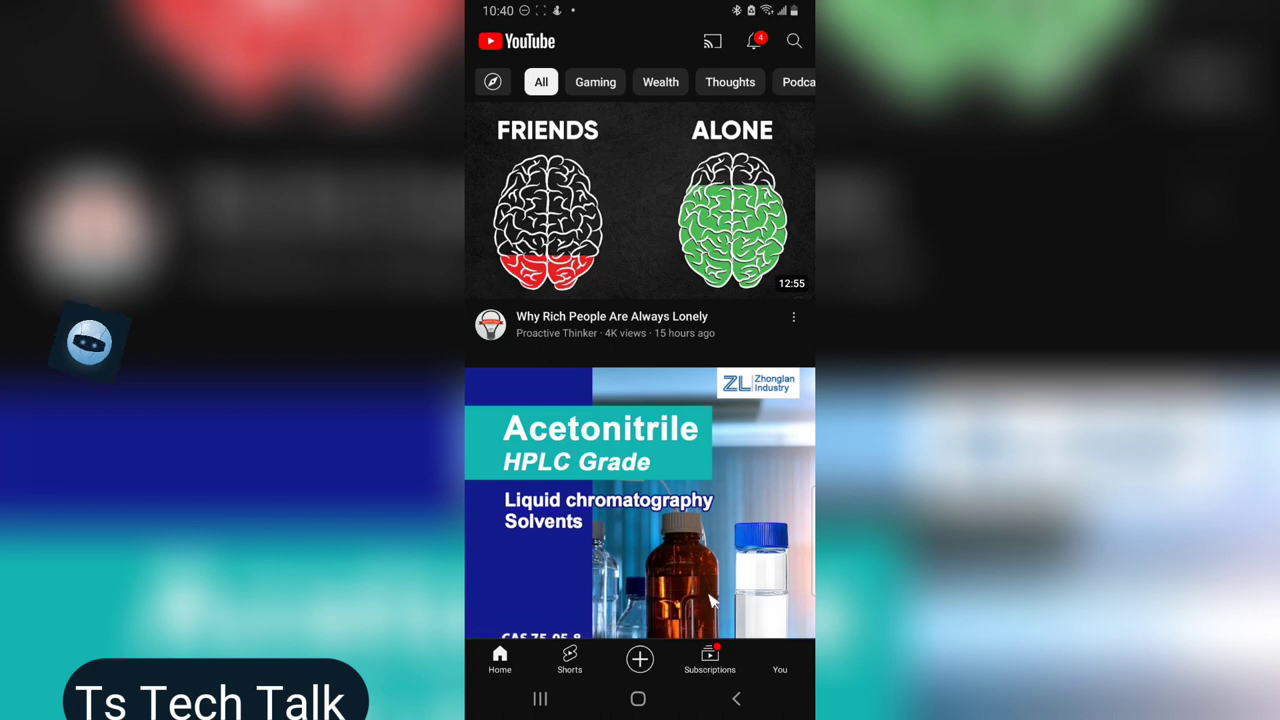
Go to the TS Tech Talk channel's Shorts list and play one Short
click(780, 658)
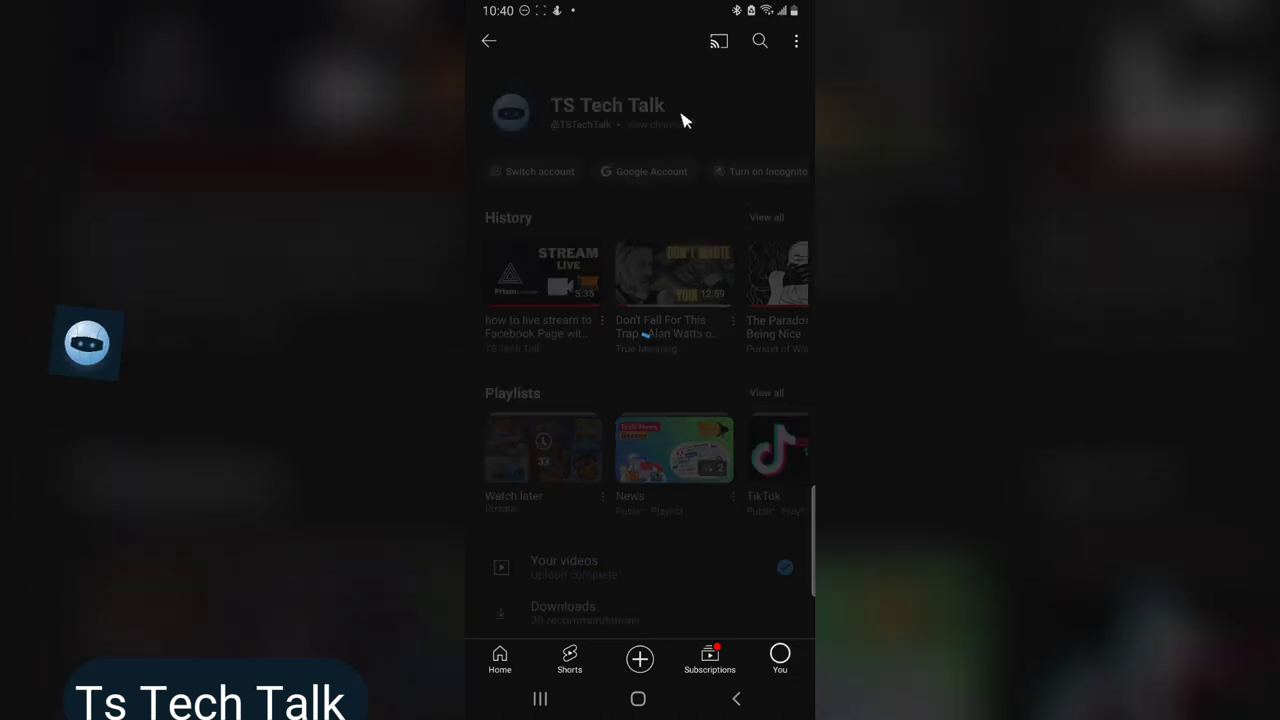
click(608, 104)
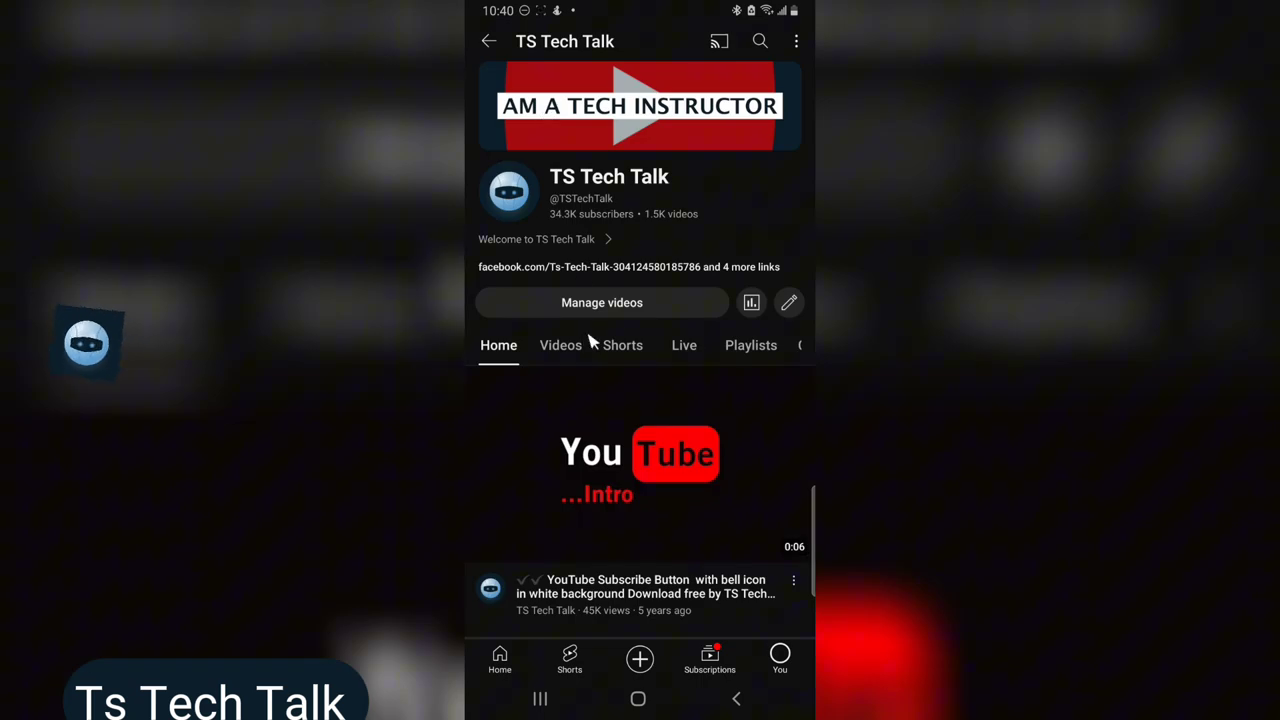
click(622, 344)
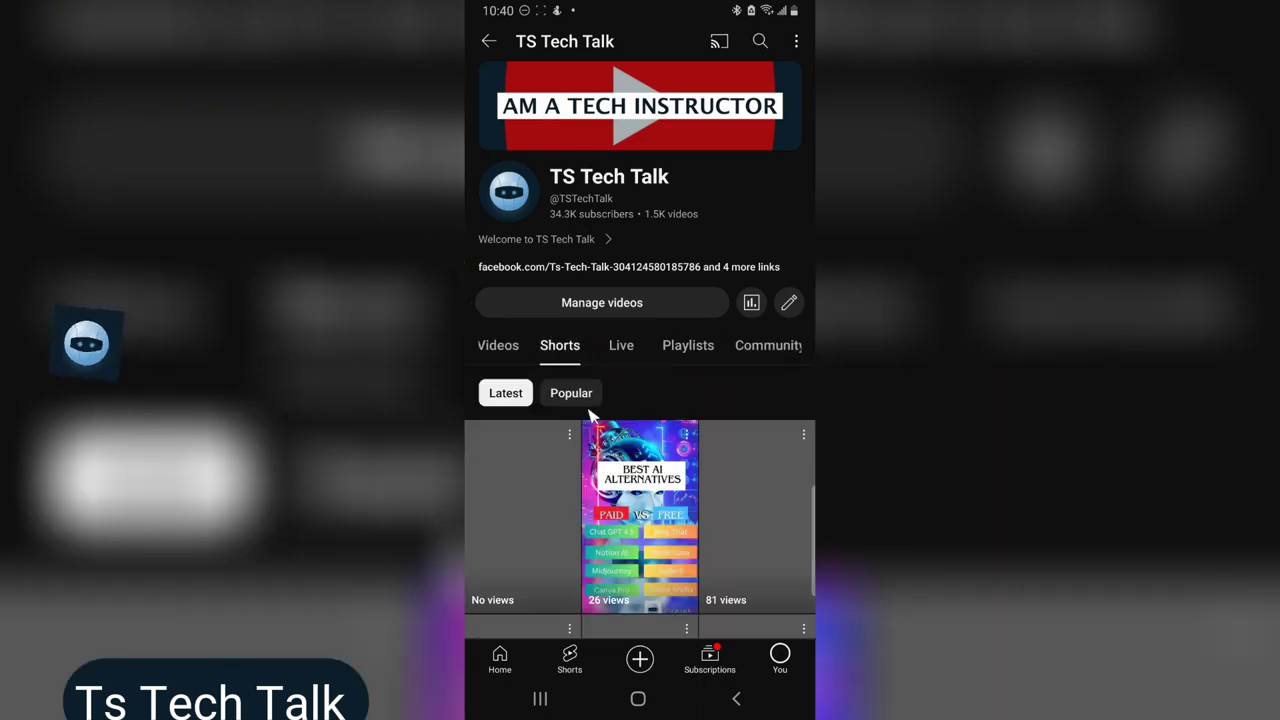
click(640, 516)
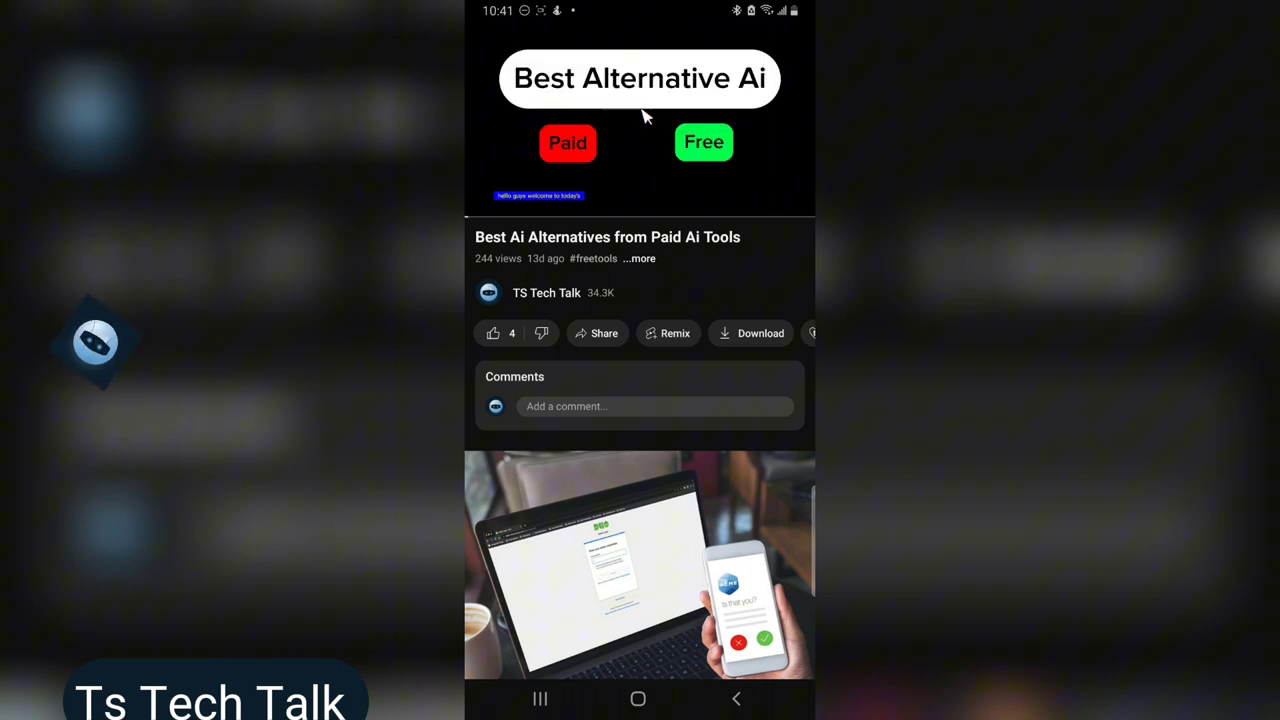
Pause the linked 'Best Ai Alternatives from Paid Ai Tools' video at 0:06
click(640, 120)
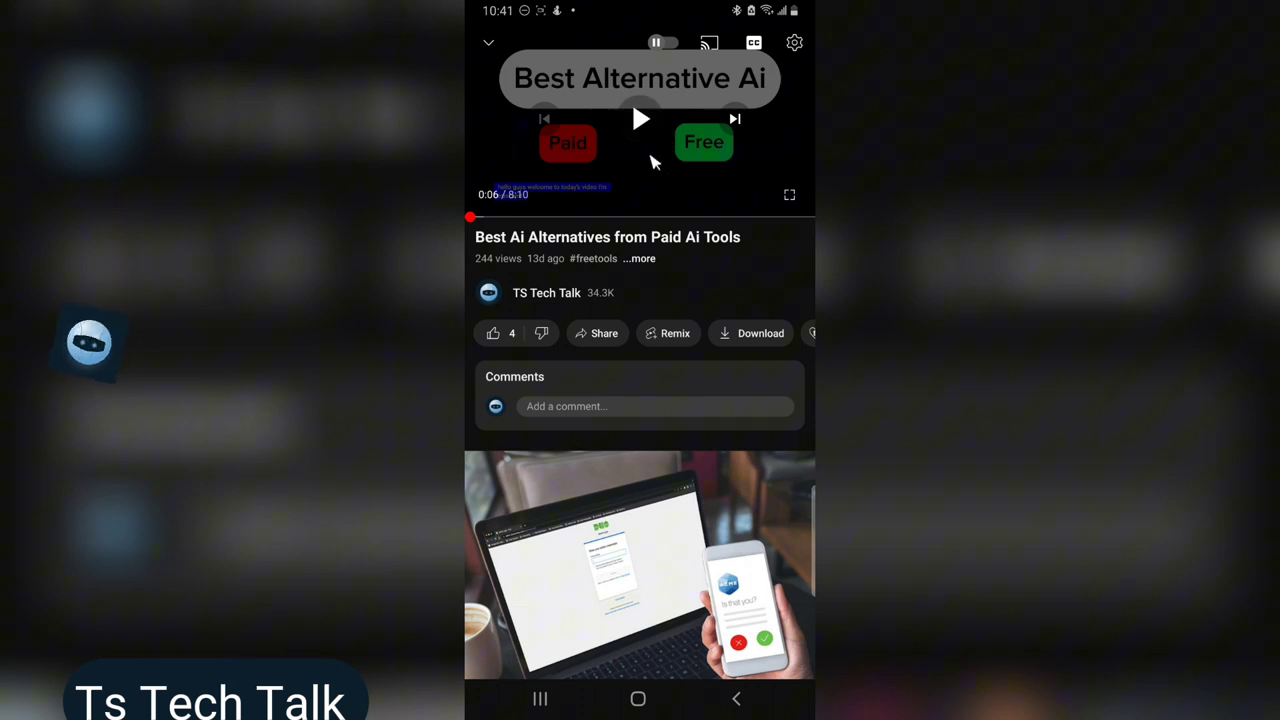
mouse_move(644, 170)
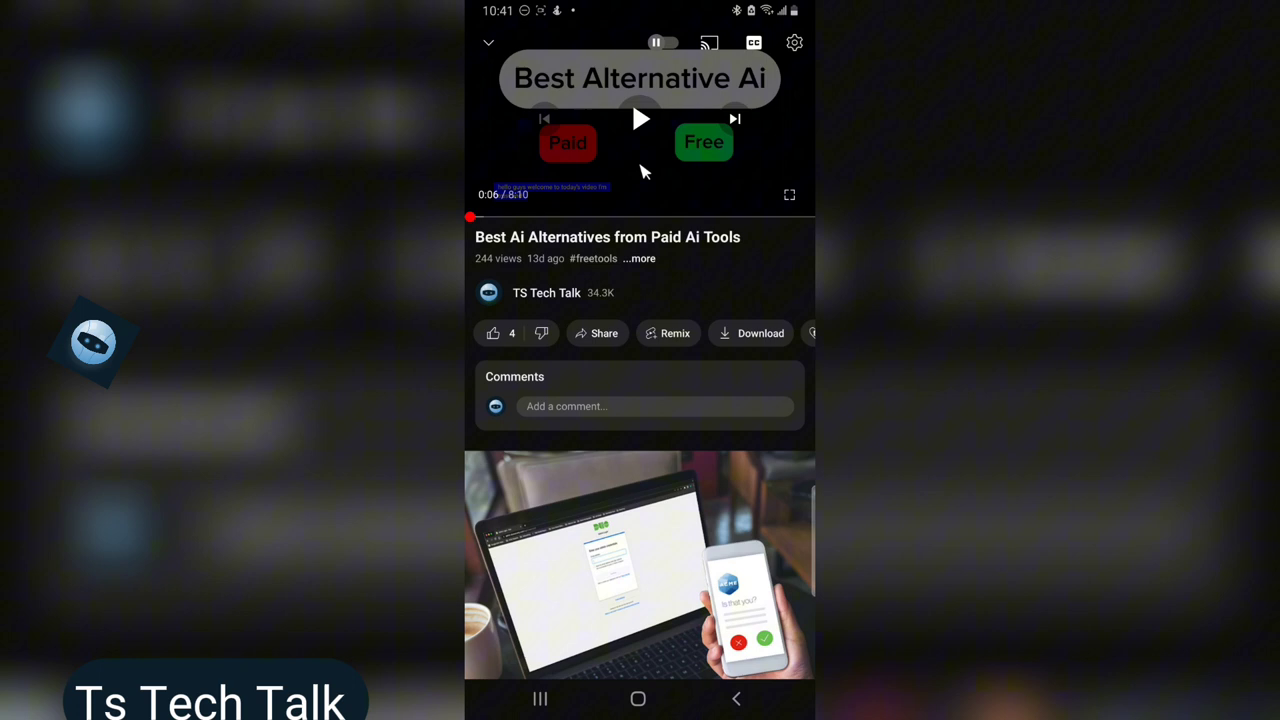
mouse_move(590, 392)
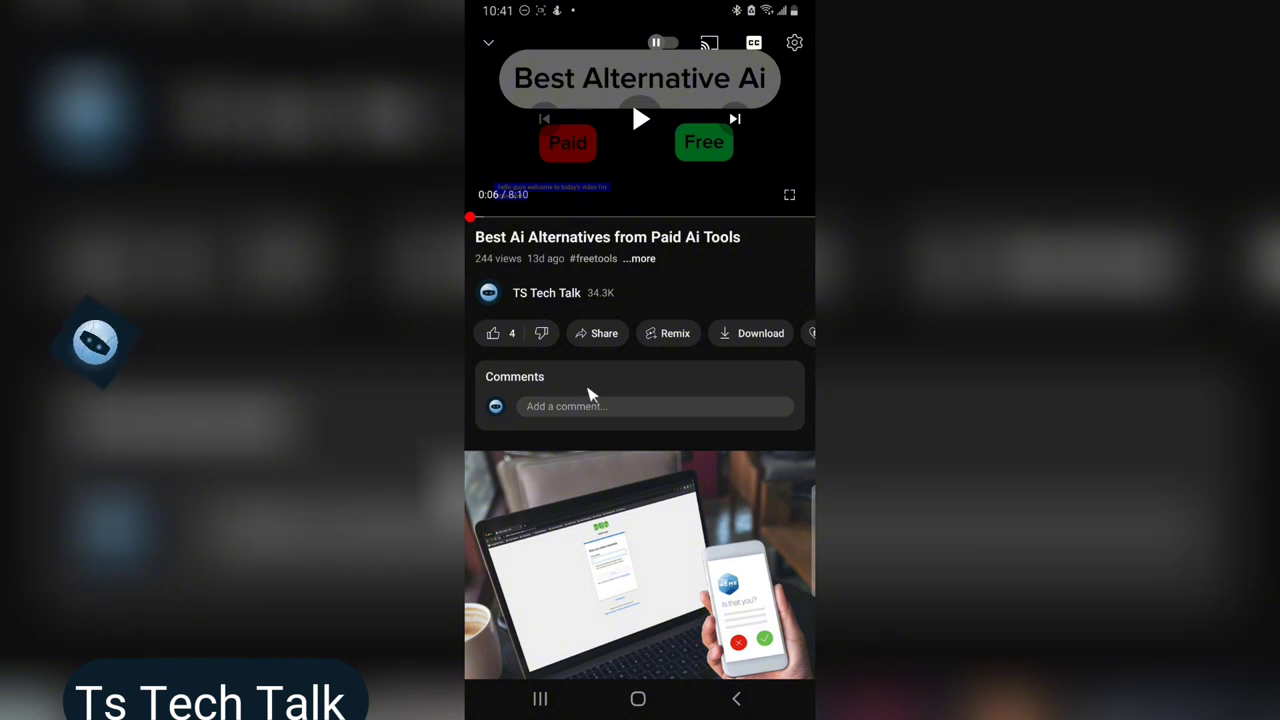